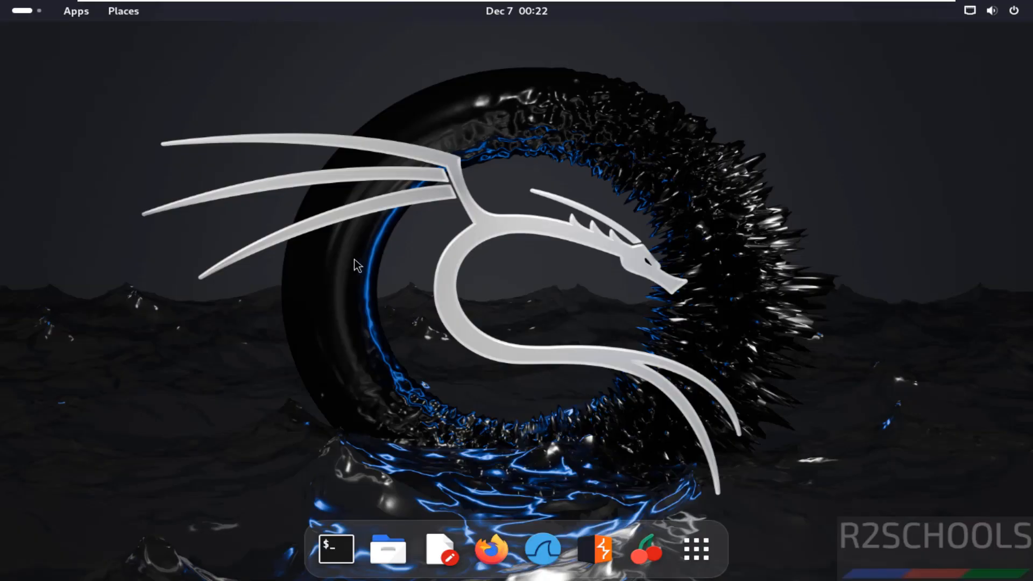
{"action": "mouse_move", "coordinate": [694, 547]}
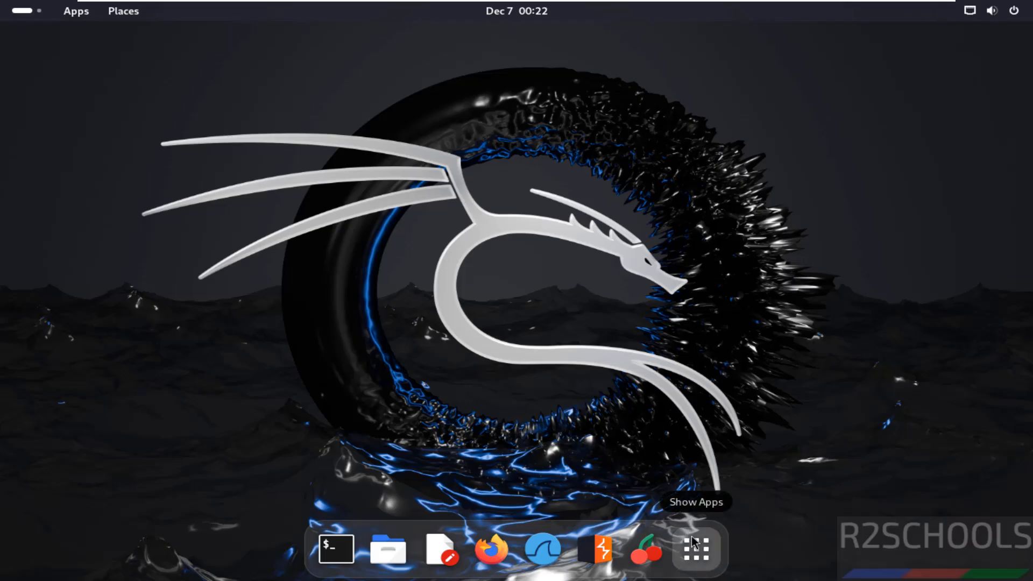
- Search the installed applications for 'zap' to confirm ZAP is not yet installed
{"action": "left_click", "coordinate": [694, 548]}
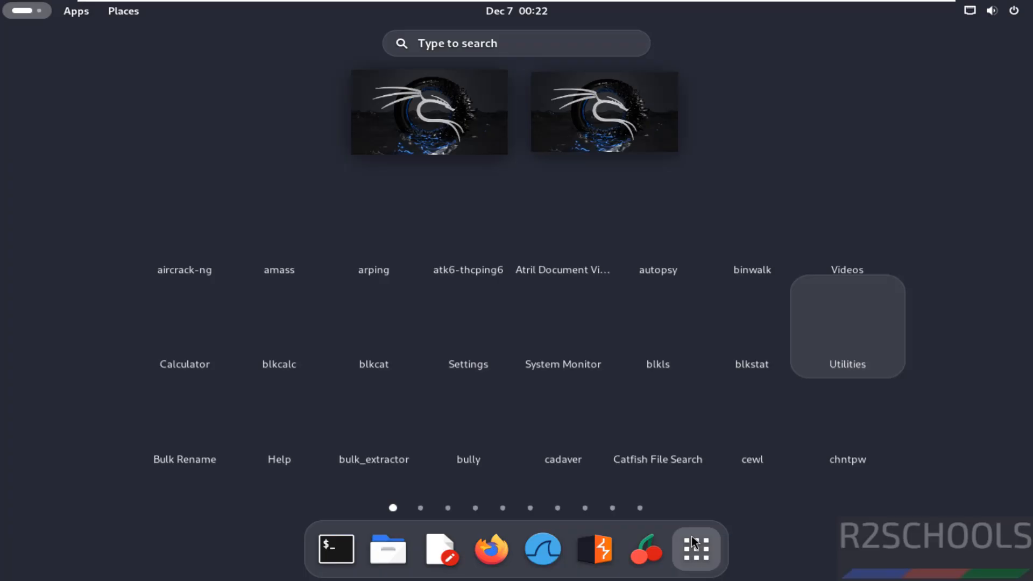
{"action": "left_click", "coordinate": [695, 549]}
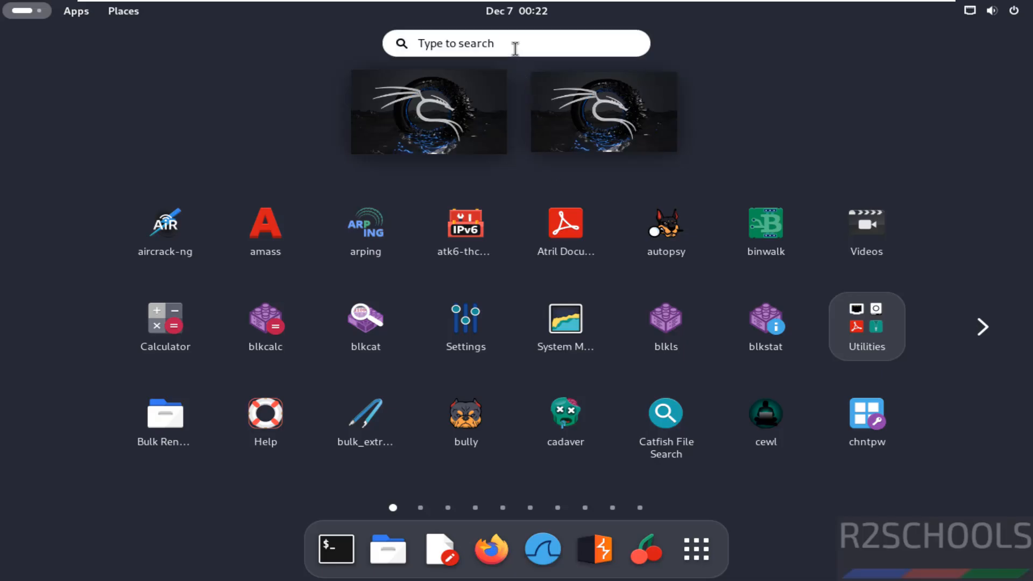
{"action": "type", "text": "zap"}
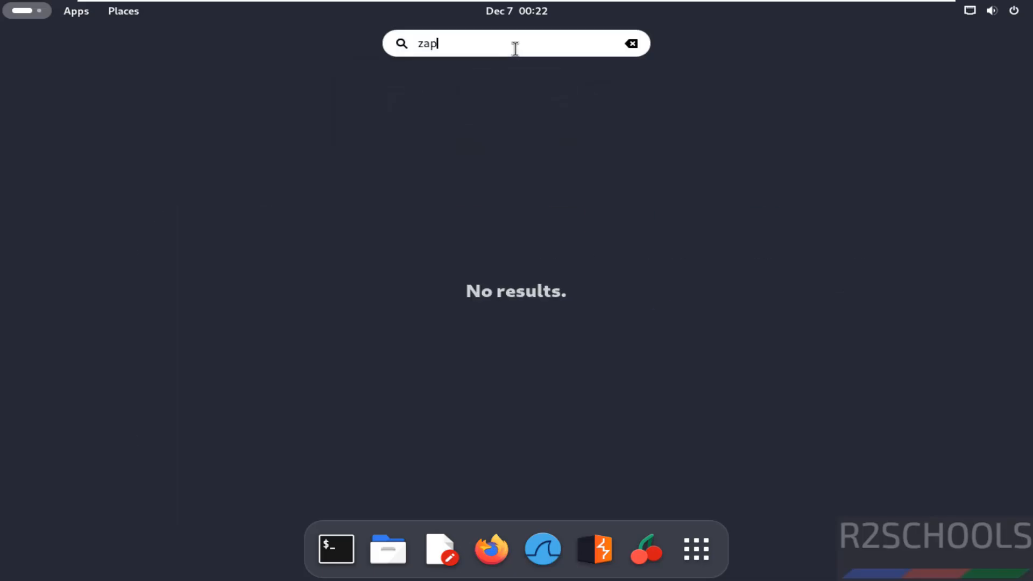
{"action": "key", "text": "Escape"}
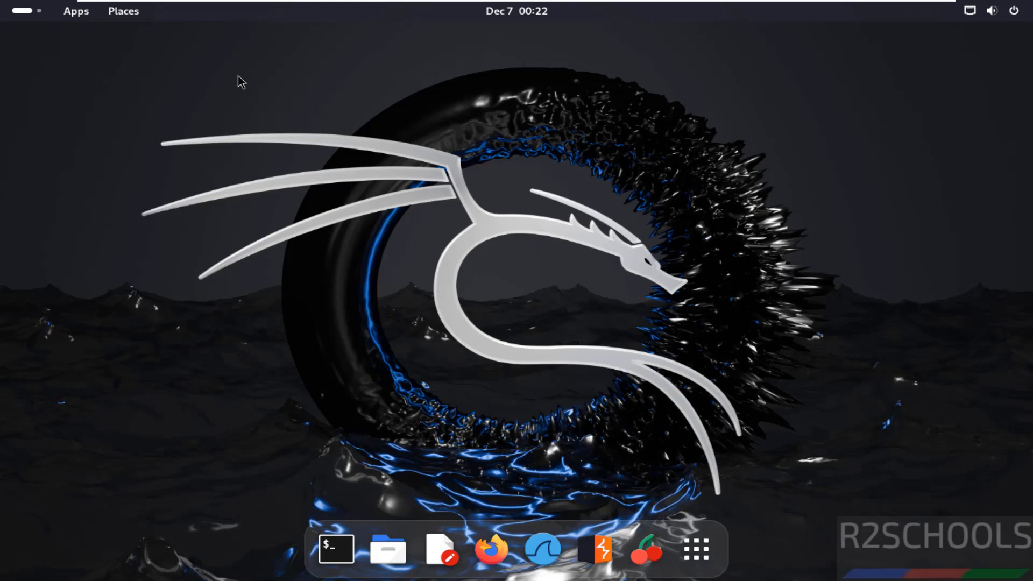
- Launch Firefox and reach the ZAP 2.15.0 installer list on the zaproxy.org Download page
{"action": "left_click", "coordinate": [491, 549]}
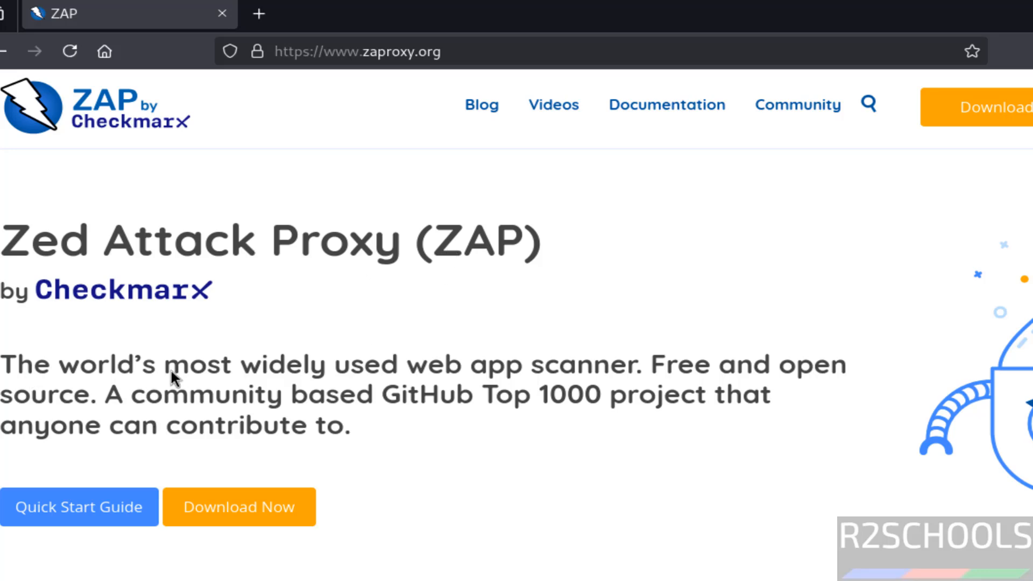
{"action": "mouse_move", "coordinate": [515, 382]}
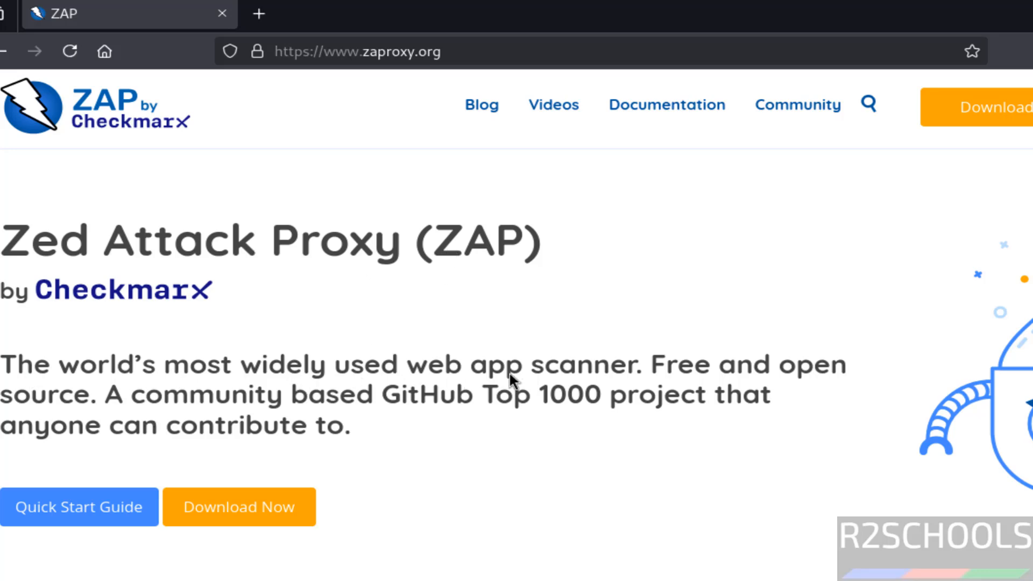
{"action": "mouse_move", "coordinate": [392, 374]}
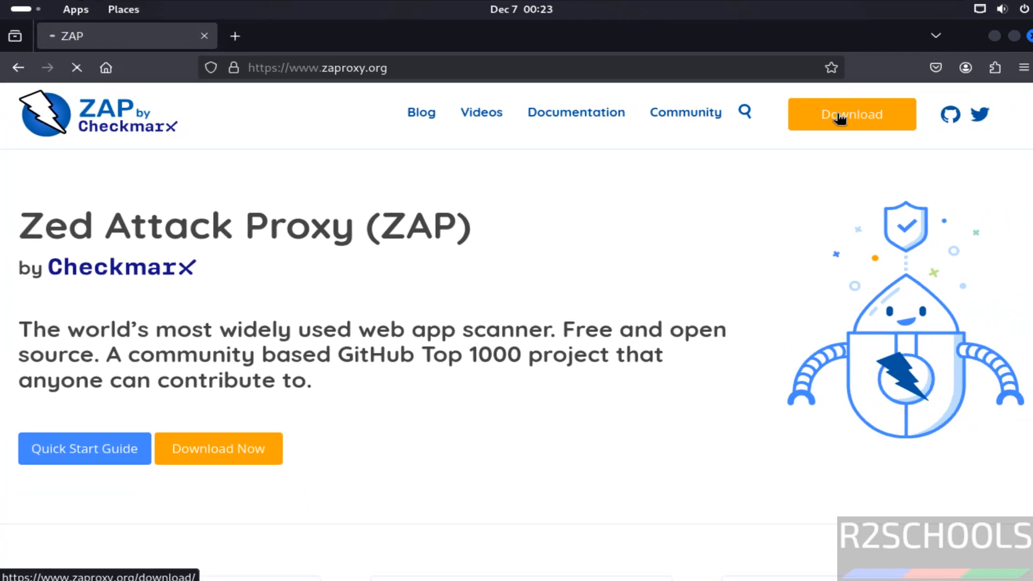
{"action": "left_click", "coordinate": [850, 113]}
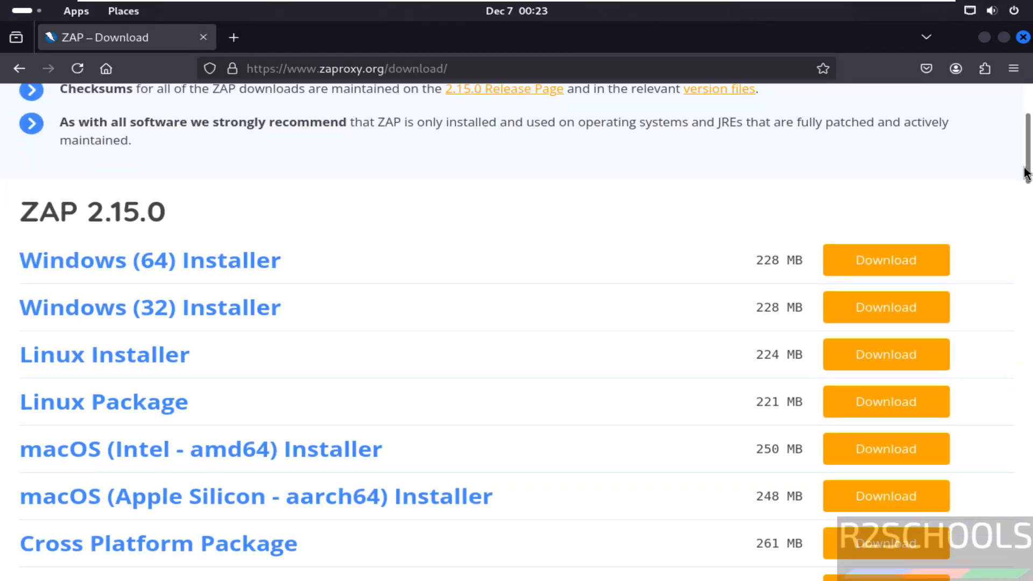
{"action": "scroll", "scroll_direction": "down", "scroll_amount": 3}
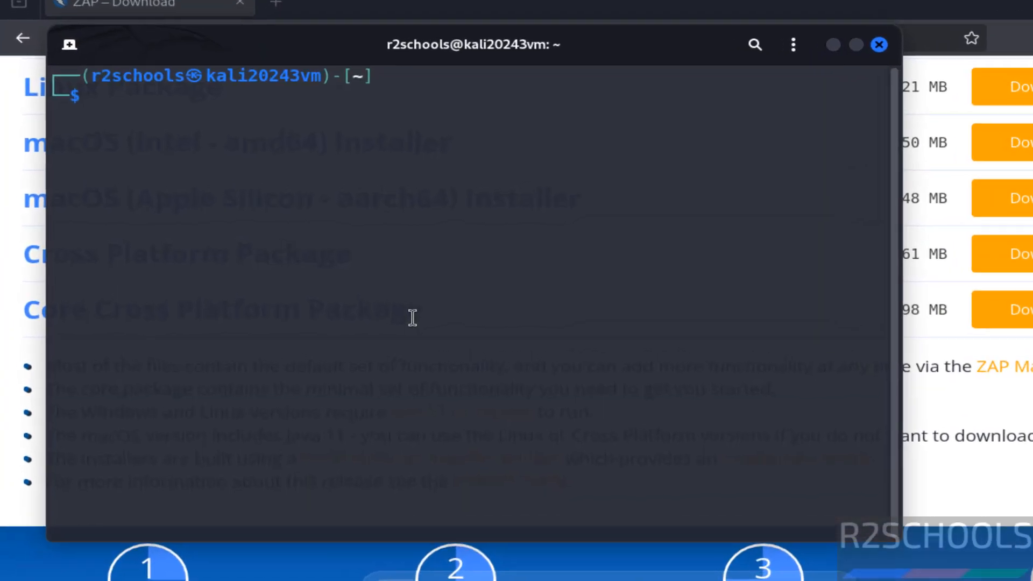
- Run java --version in the terminal to check the installed Java
{"action": "type", "text": "java --version"}
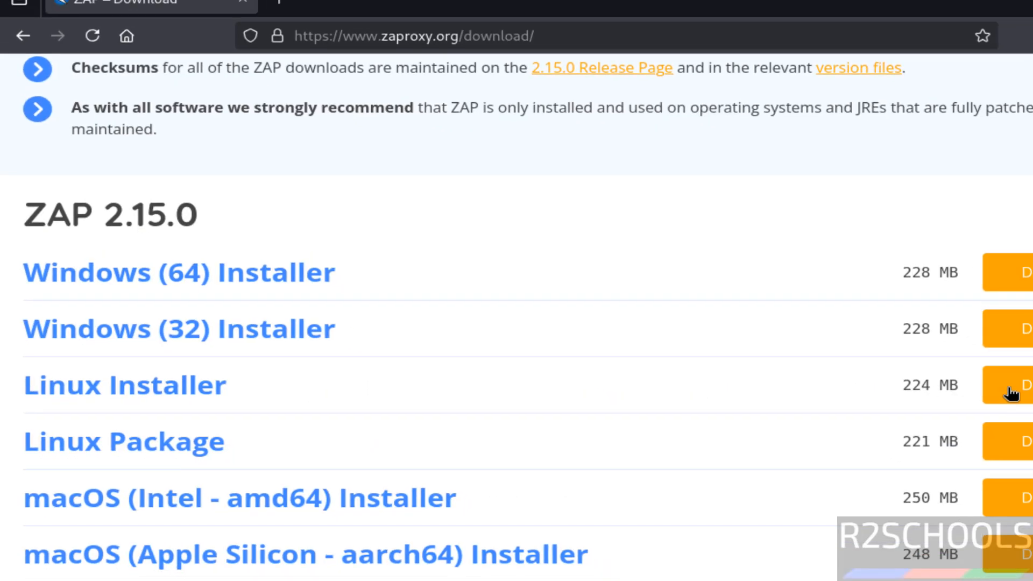
- Download the ZAP 2.15.0 Linux Installer from the download page
{"action": "left_click", "coordinate": [1014, 385]}
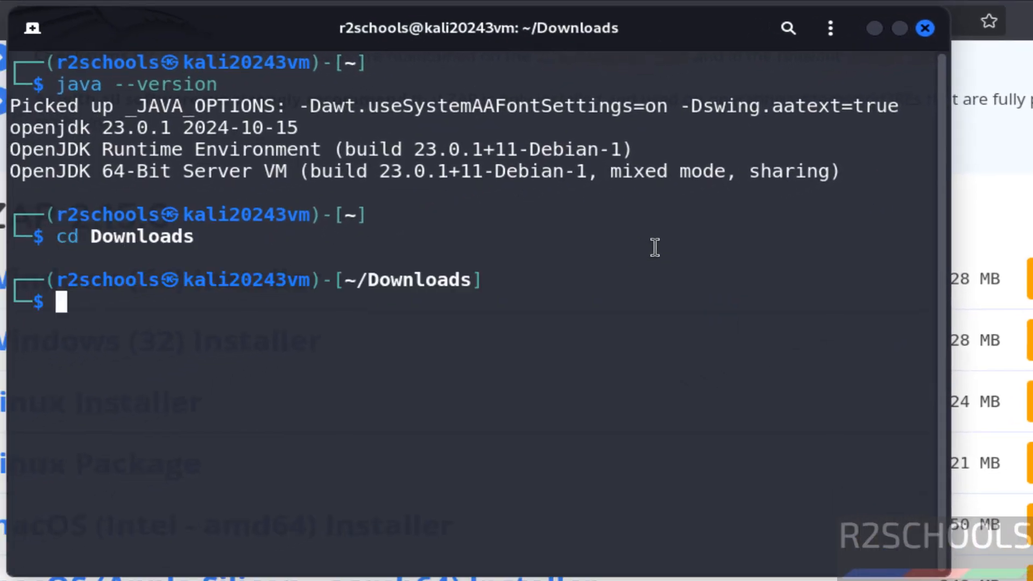
- List Downloads, make ZAP_2_15_0_unix.sh executable with sudo chmod +x and run it
{"action": "type", "text": "ls"}
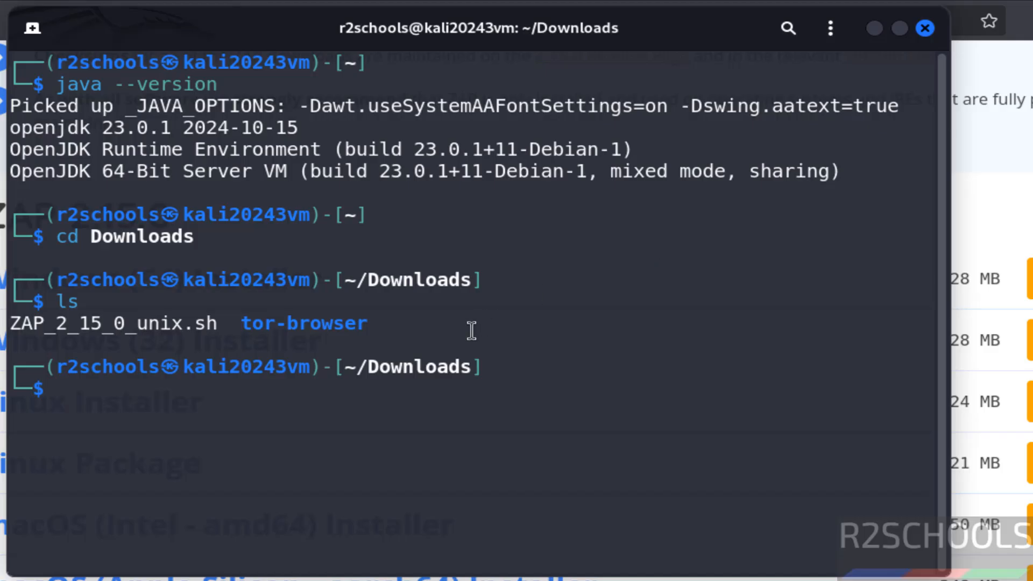
{"action": "mouse_move", "coordinate": [93, 343]}
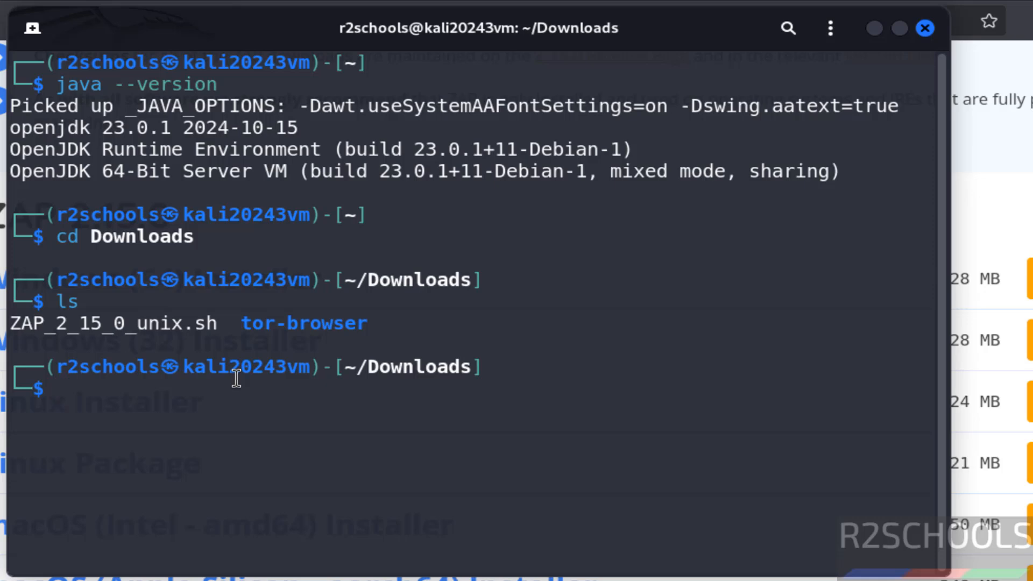
{"action": "type", "text": "sudo systemctl status mysql"}
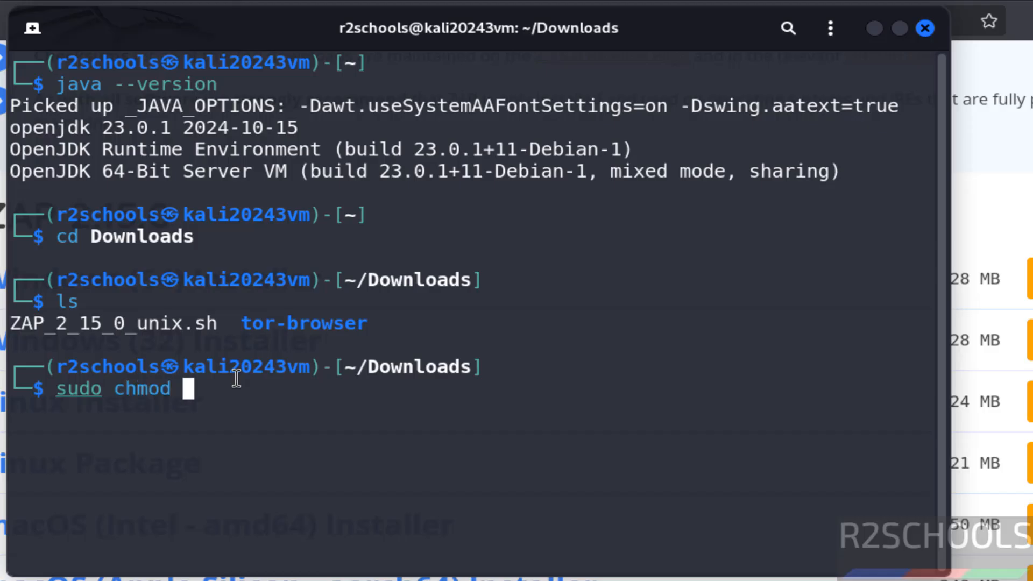
{"action": "type", "text": "+x"}
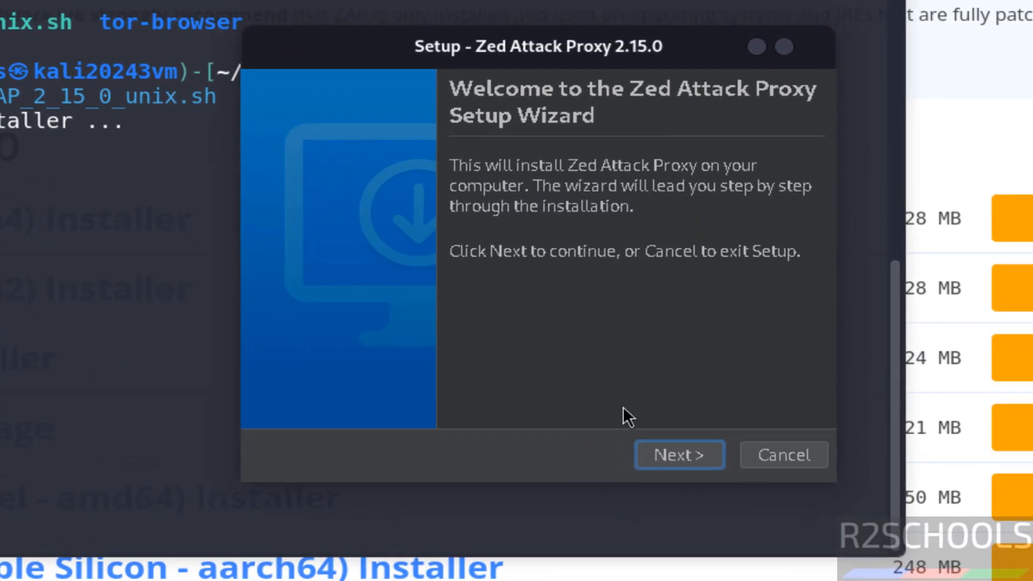
- Accept the Apache license in the setup wizard and choose Custom installation
{"action": "left_click", "coordinate": [679, 454]}
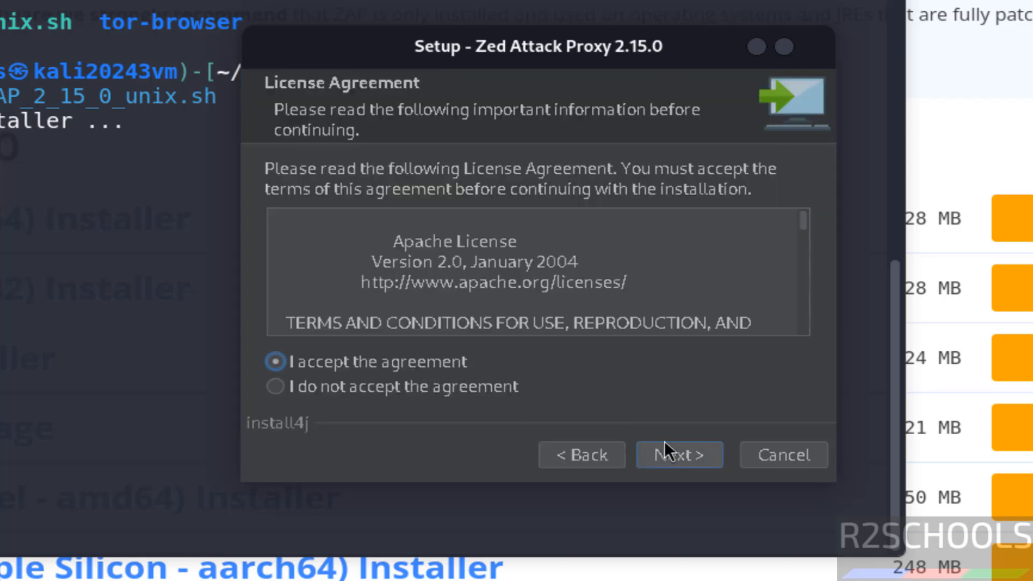
{"action": "left_click", "coordinate": [679, 454]}
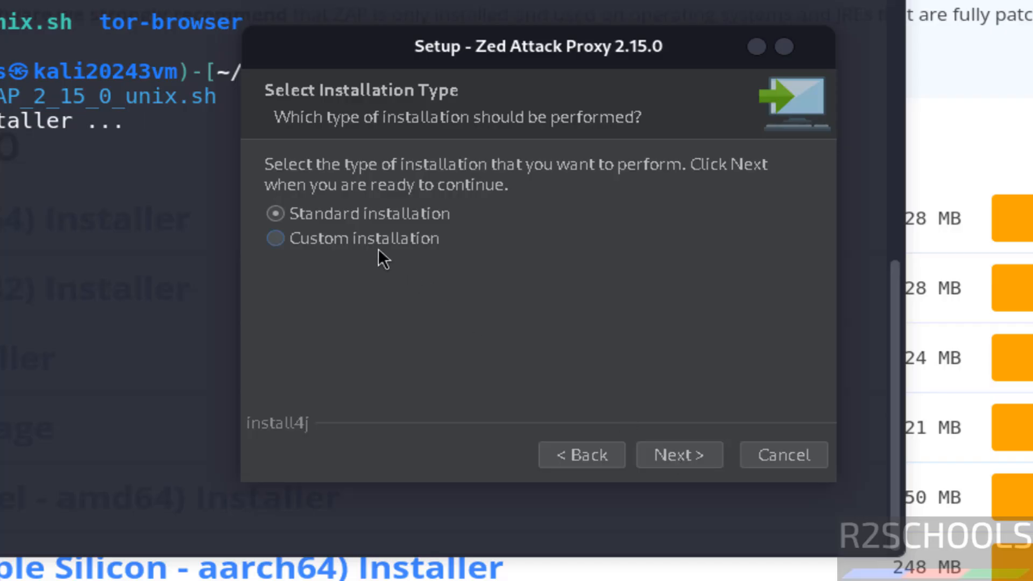
{"action": "left_click", "coordinate": [274, 237]}
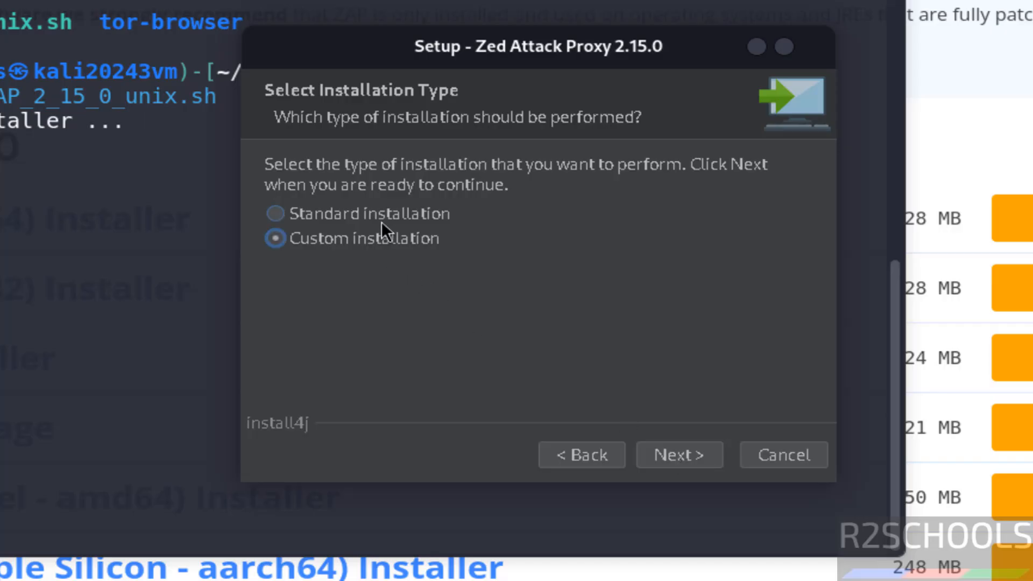
{"action": "left_click", "coordinate": [275, 213]}
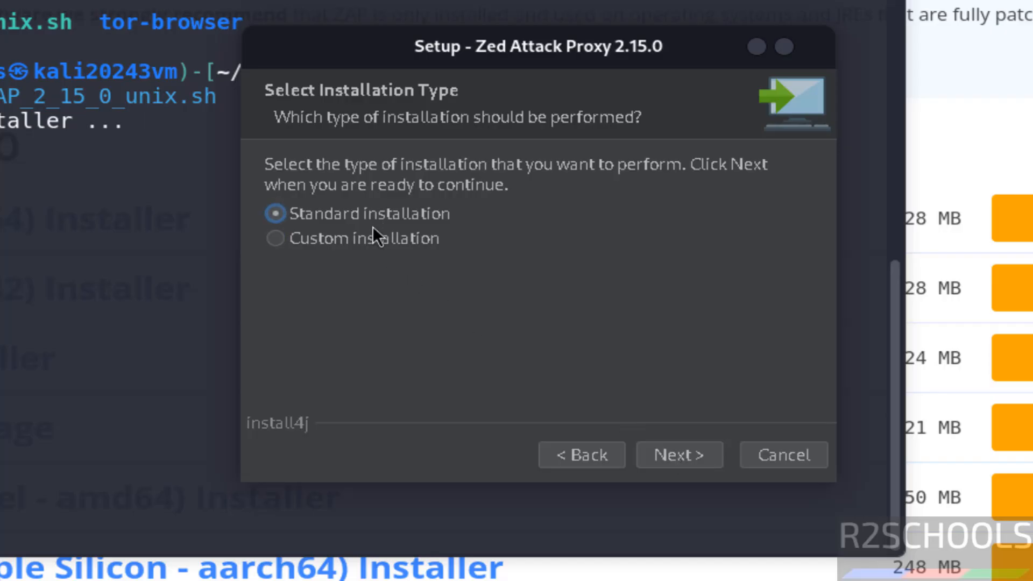
{"action": "left_click", "coordinate": [275, 238]}
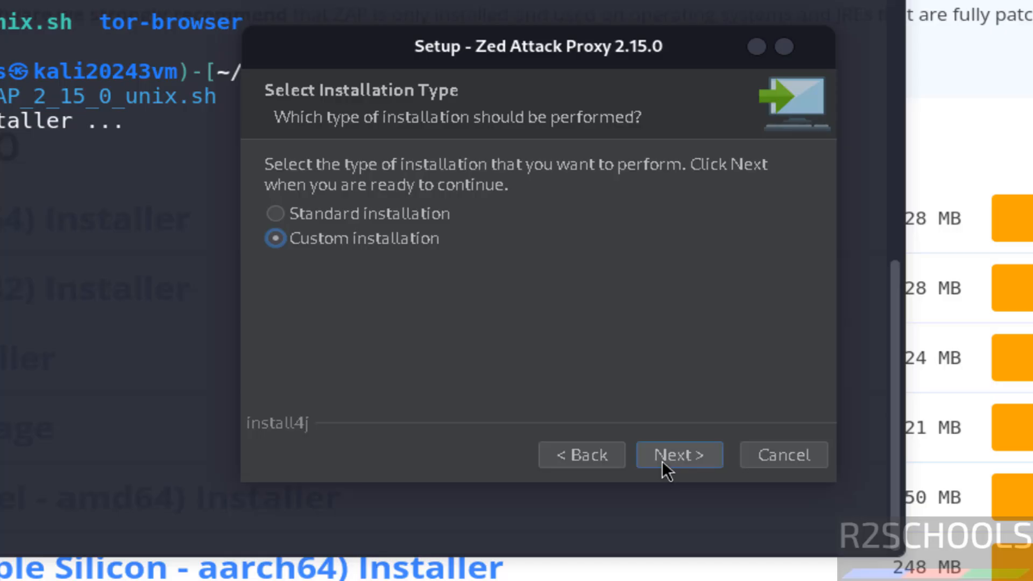
- Keep /opt/zaproxy and /usr/local/bin symlinks, skip the desktop icon and startup update checks
{"action": "left_click", "coordinate": [679, 454]}
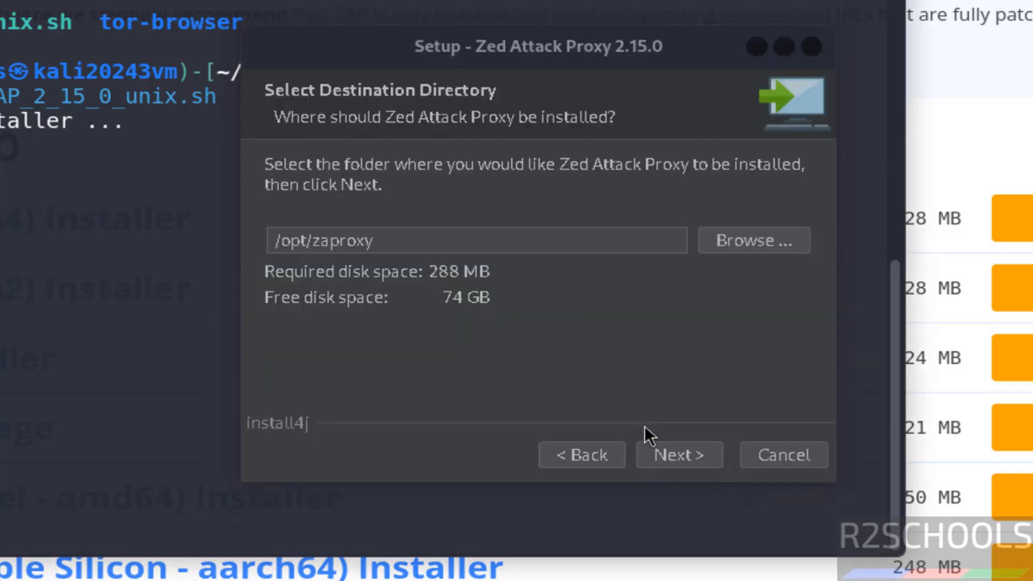
{"action": "left_click", "coordinate": [679, 454]}
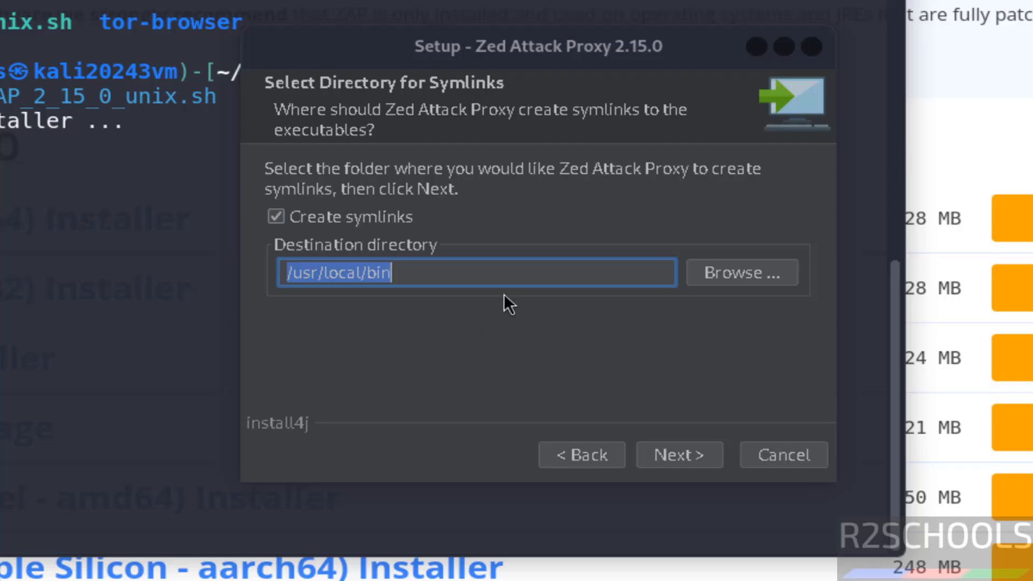
{"action": "left_click", "coordinate": [677, 454]}
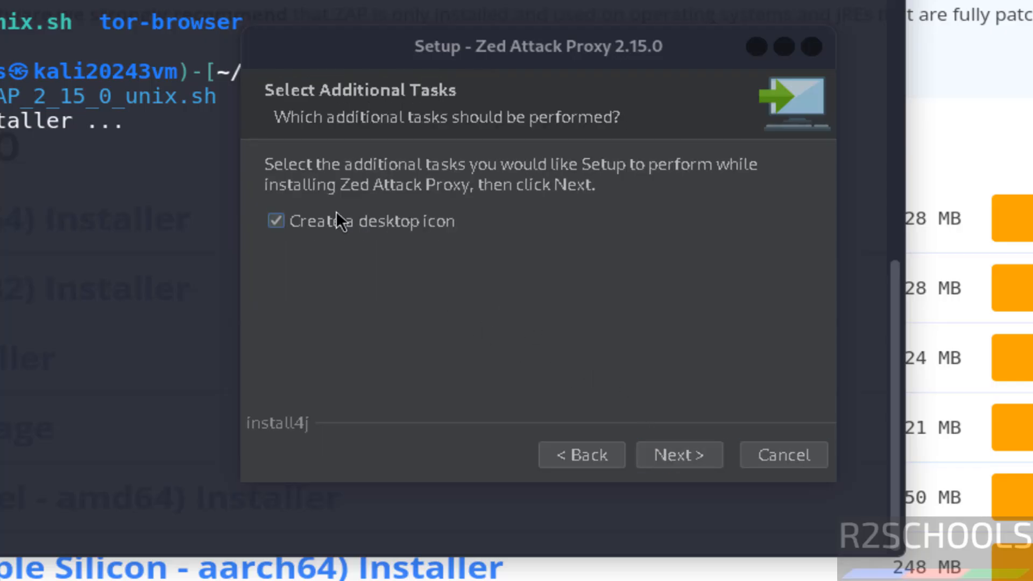
{"action": "left_click", "coordinate": [276, 220]}
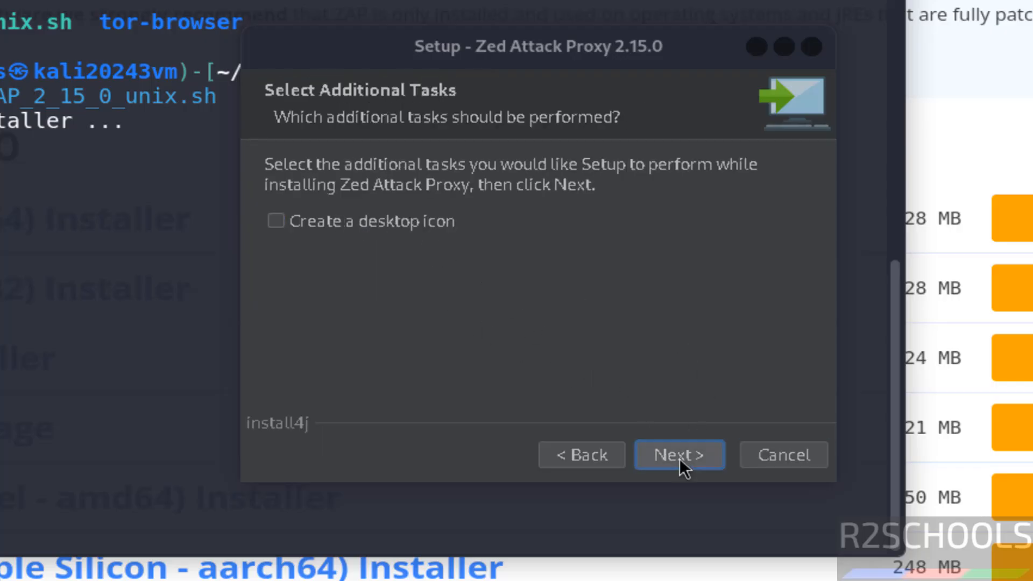
{"action": "left_click", "coordinate": [679, 454]}
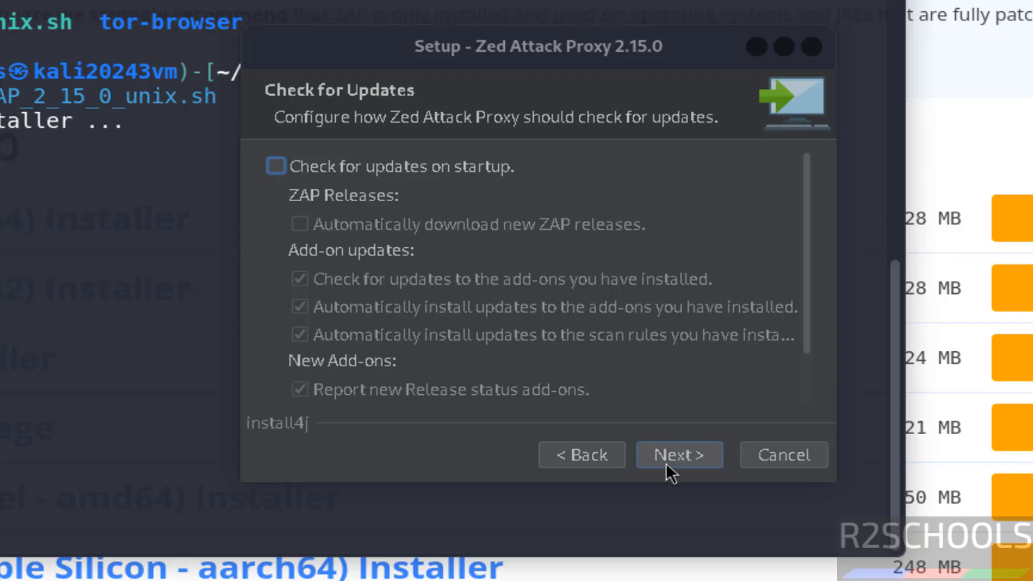
{"action": "left_click", "coordinate": [679, 454]}
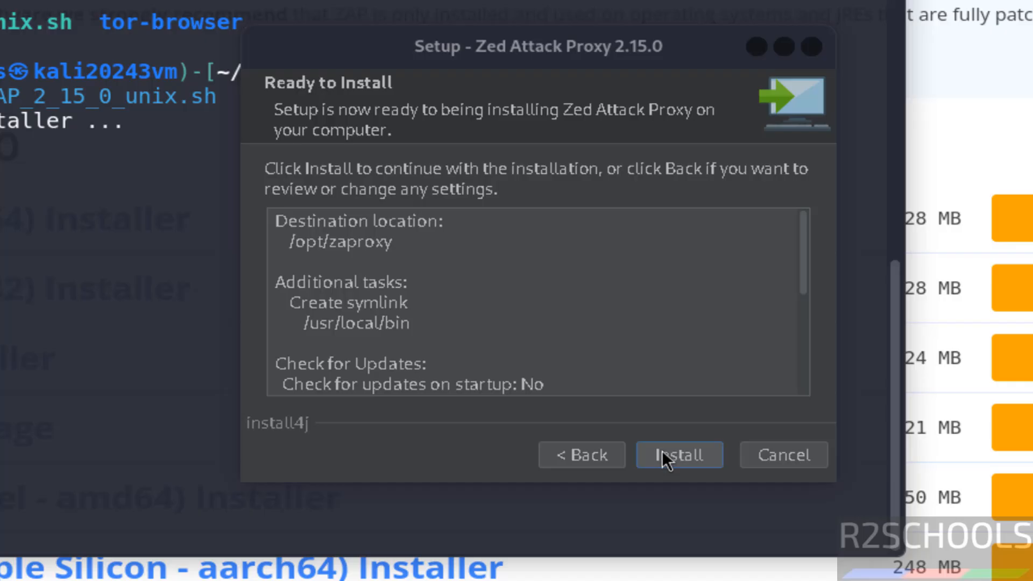
- Install ZAP 2.15.0 with the listed settings and finish the wizard
{"action": "left_click", "coordinate": [679, 454]}
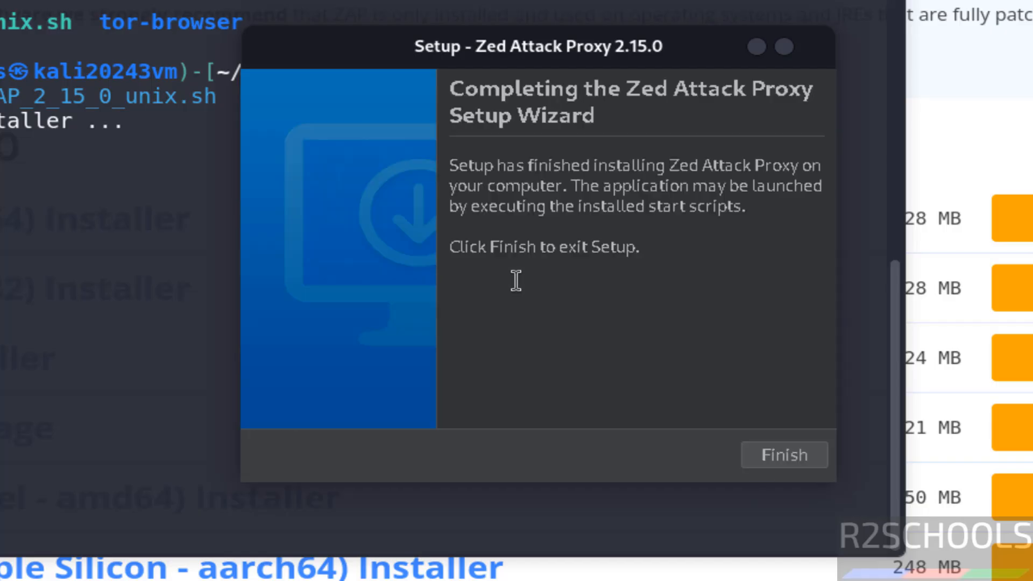
{"action": "left_click", "coordinate": [783, 454]}
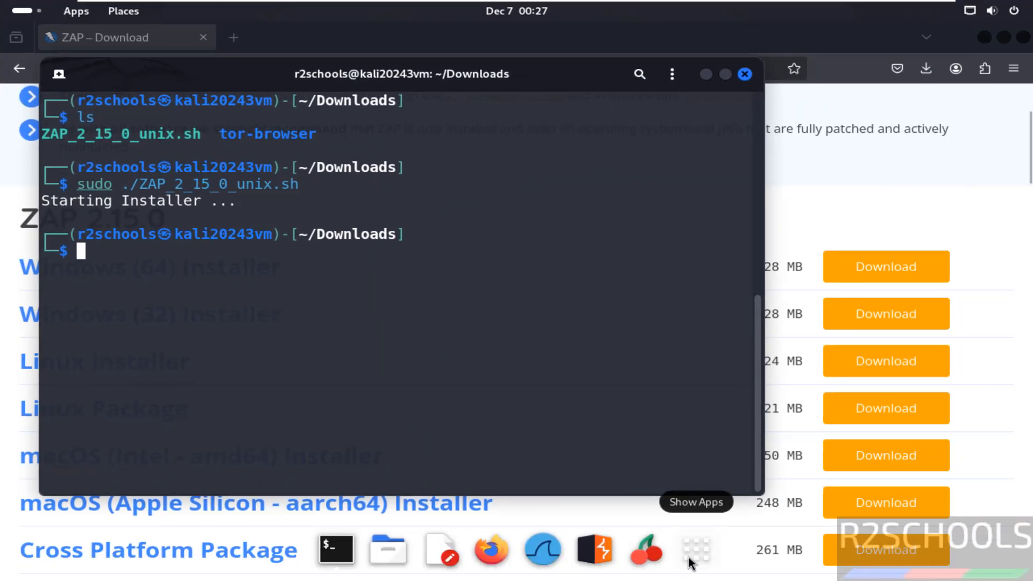
- Search the applications overview for 'zap' and launch the newly installed ZAP
{"action": "left_click", "coordinate": [696, 548]}
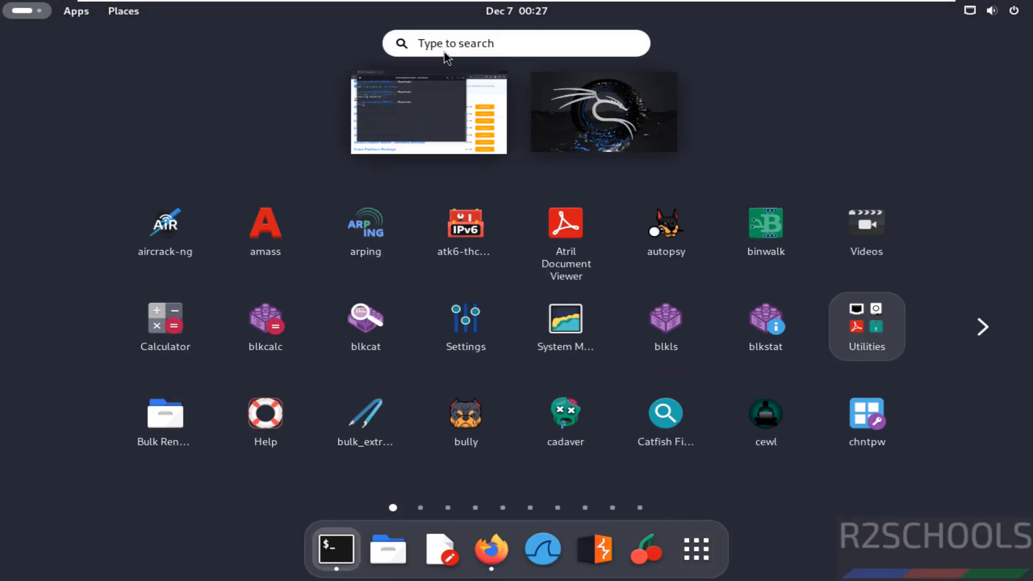
{"action": "type", "text": "z"}
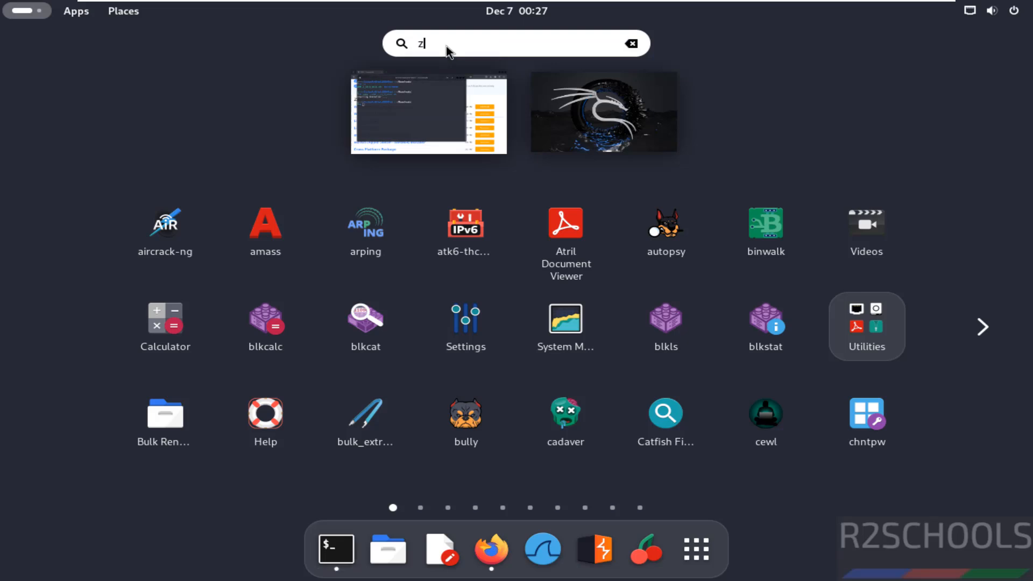
{"action": "type", "text": "ap"}
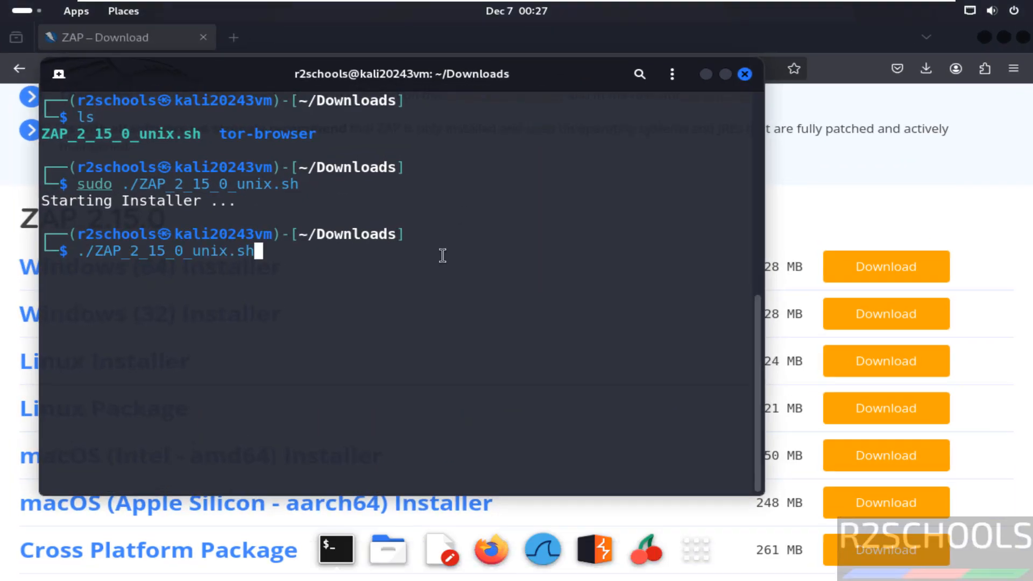
{"action": "type", "text": "zap.sh"}
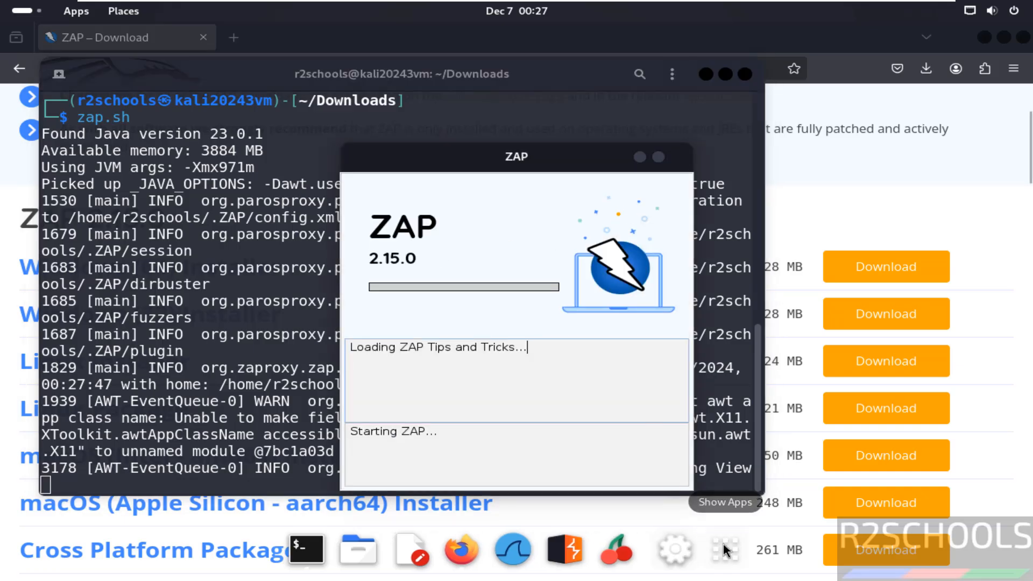
{"action": "left_click", "coordinate": [723, 549]}
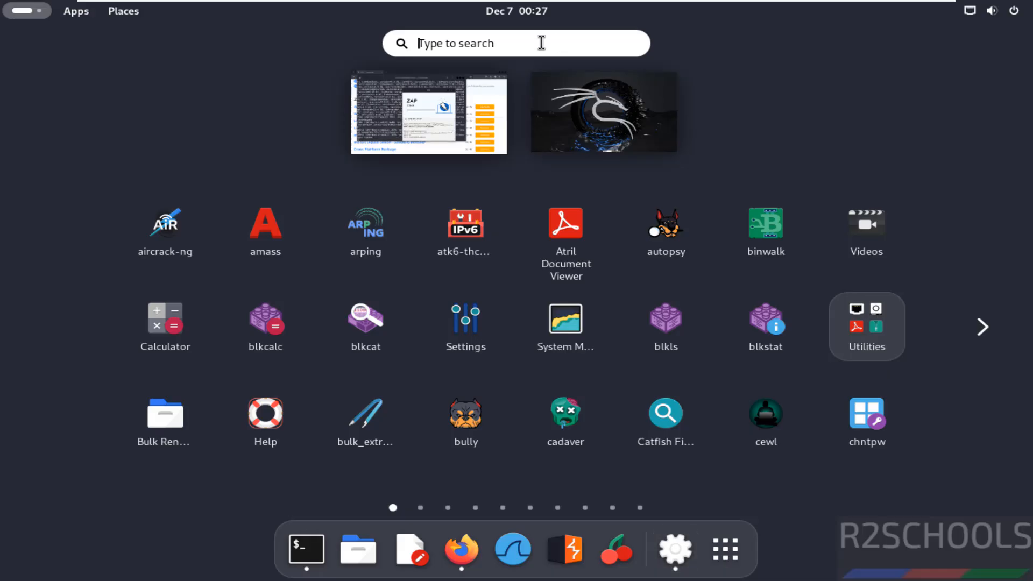
{"action": "type", "text": "zap"}
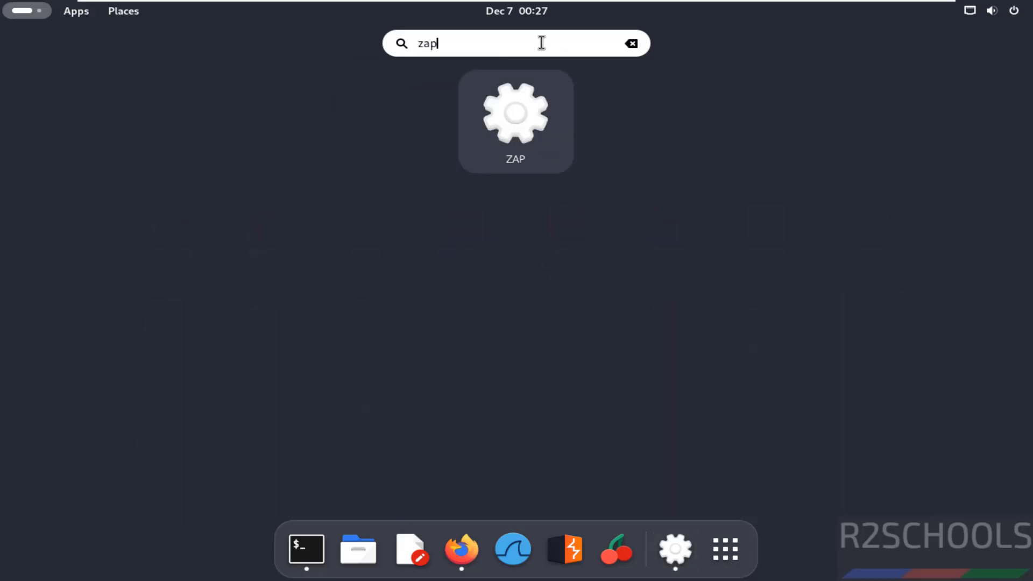
{"action": "left_click", "coordinate": [515, 121]}
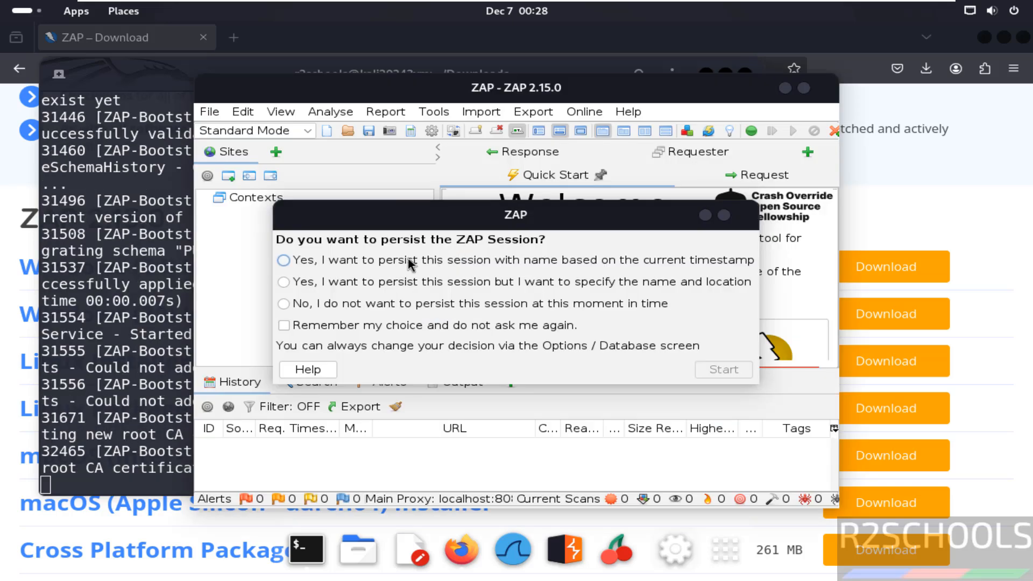
- Start ZAP persisting the session with a timestamp-based name, maximize it and browse the File menu
{"action": "left_click", "coordinate": [283, 259]}
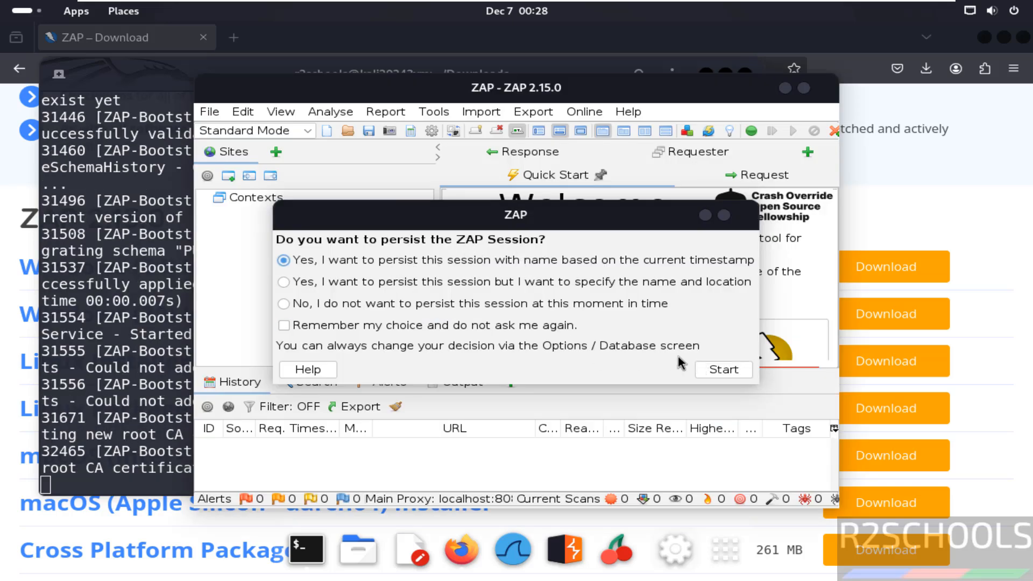
{"action": "left_click", "coordinate": [723, 369]}
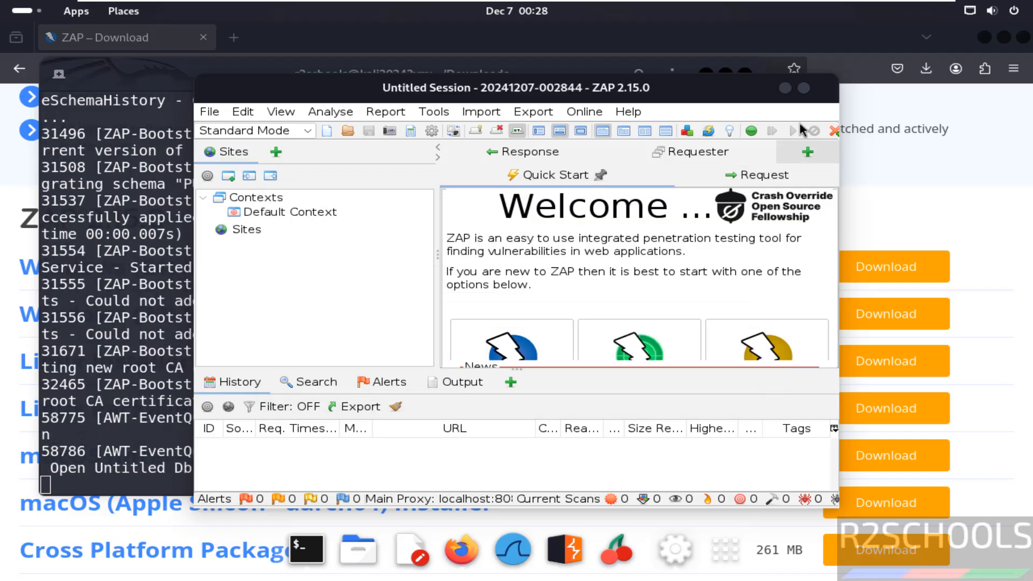
{"action": "left_click", "coordinate": [784, 87]}
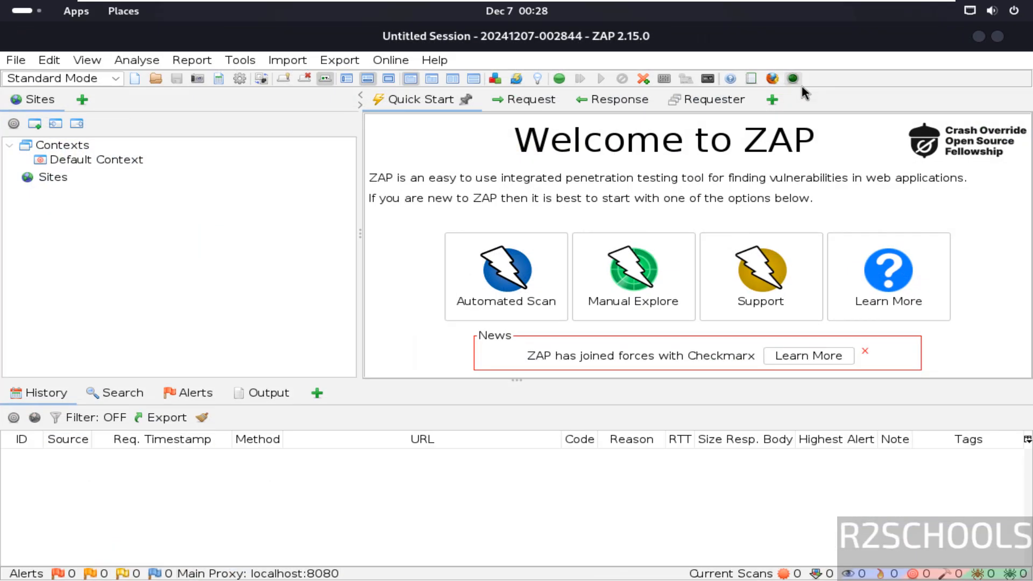
{"action": "left_click", "coordinate": [14, 61]}
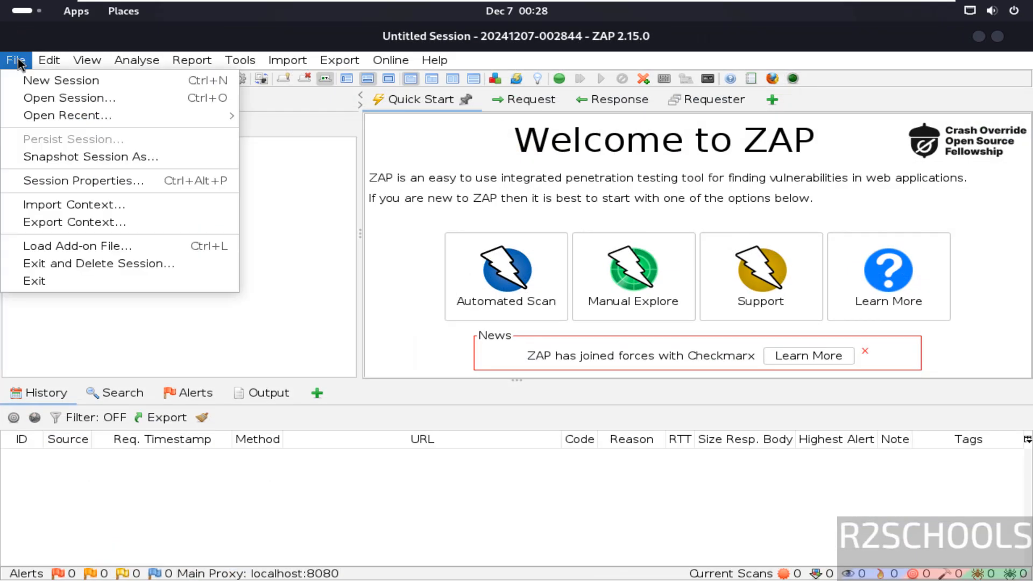
{"action": "mouse_move", "coordinate": [69, 97]}
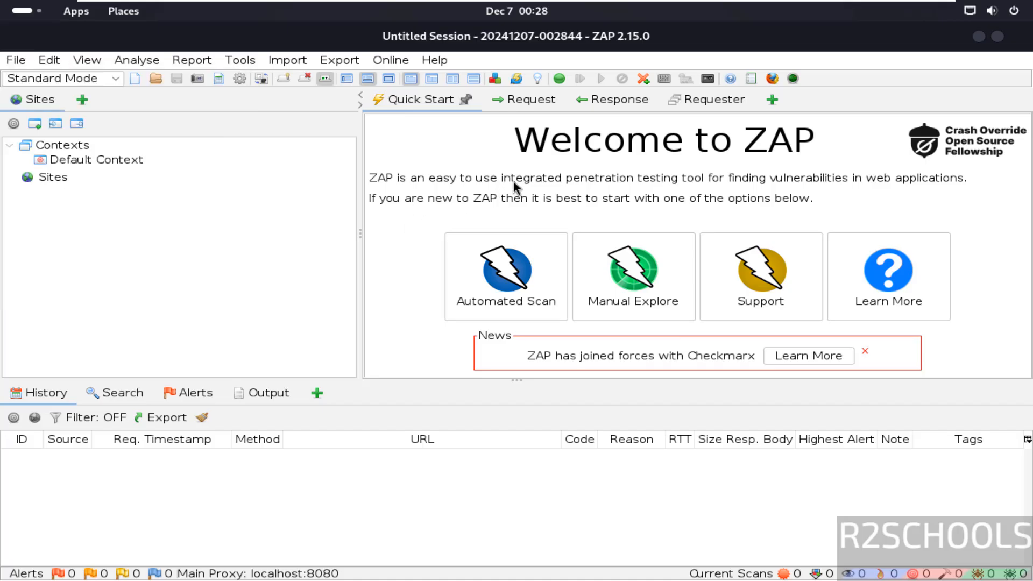
{"action": "mouse_move", "coordinate": [649, 188]}
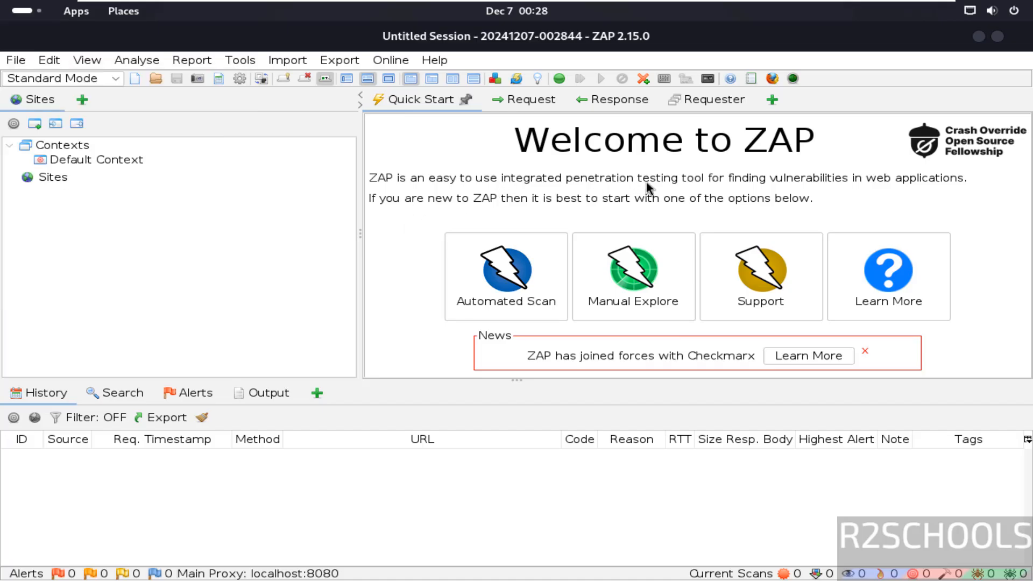
{"action": "mouse_move", "coordinate": [761, 186]}
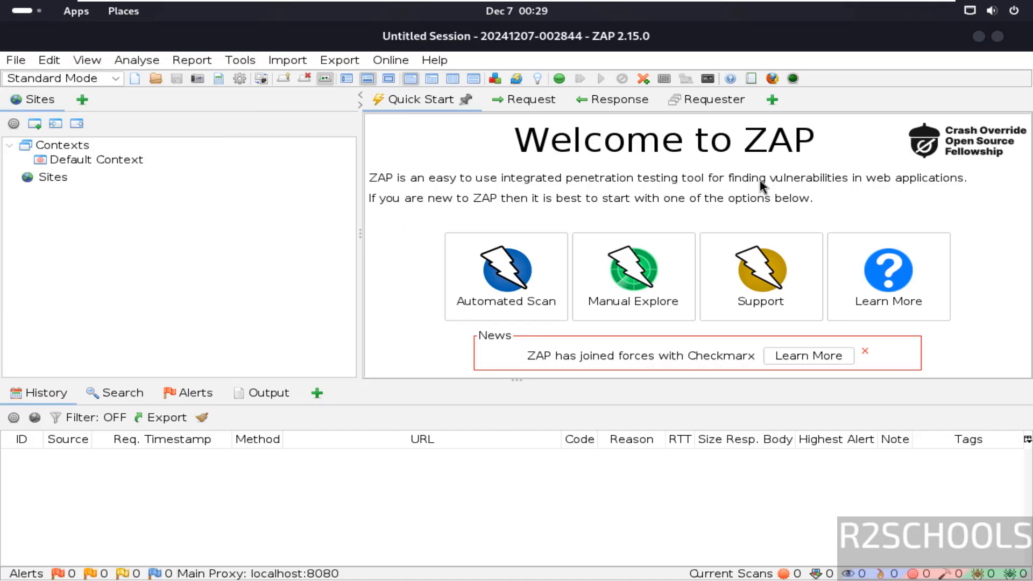
{"action": "mouse_move", "coordinate": [614, 201]}
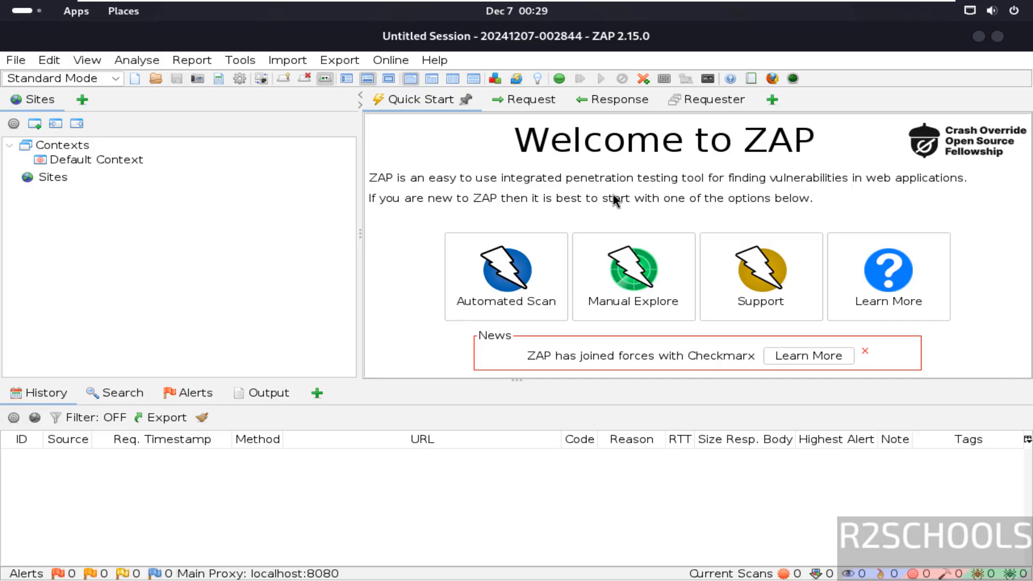
{"action": "mouse_move", "coordinate": [485, 62]}
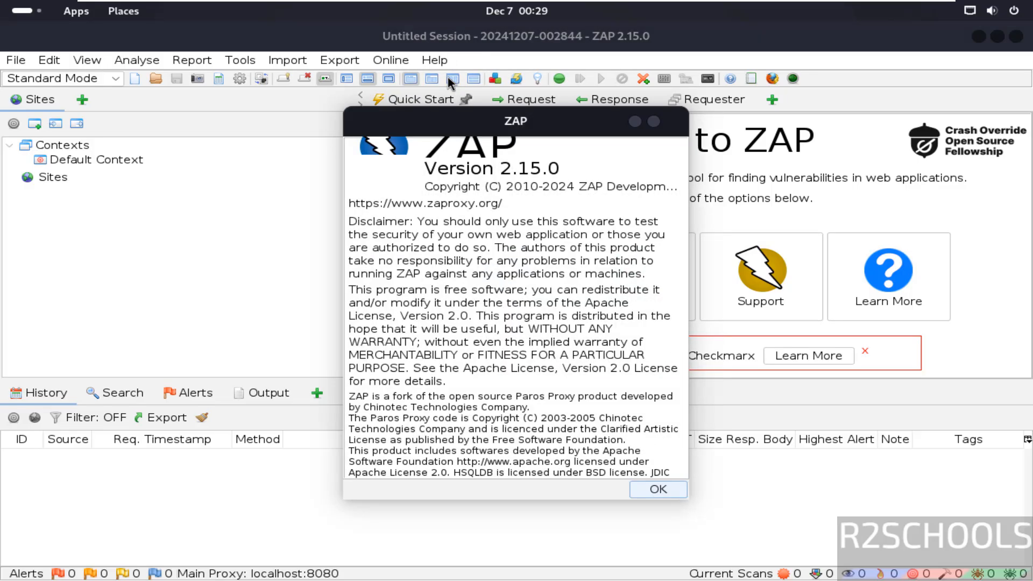
{"action": "mouse_move", "coordinate": [567, 348]}
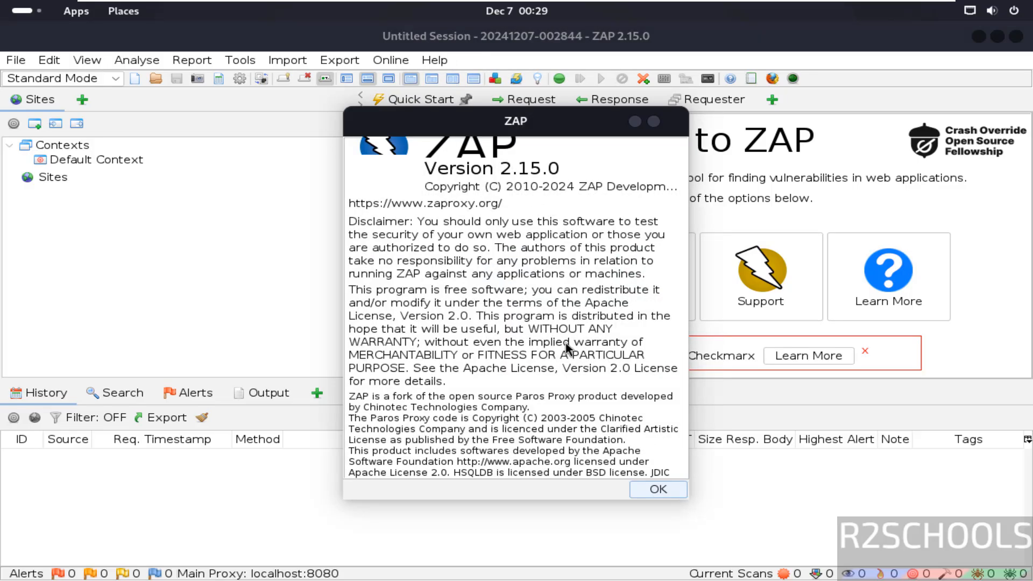
{"action": "left_click", "coordinate": [656, 488]}
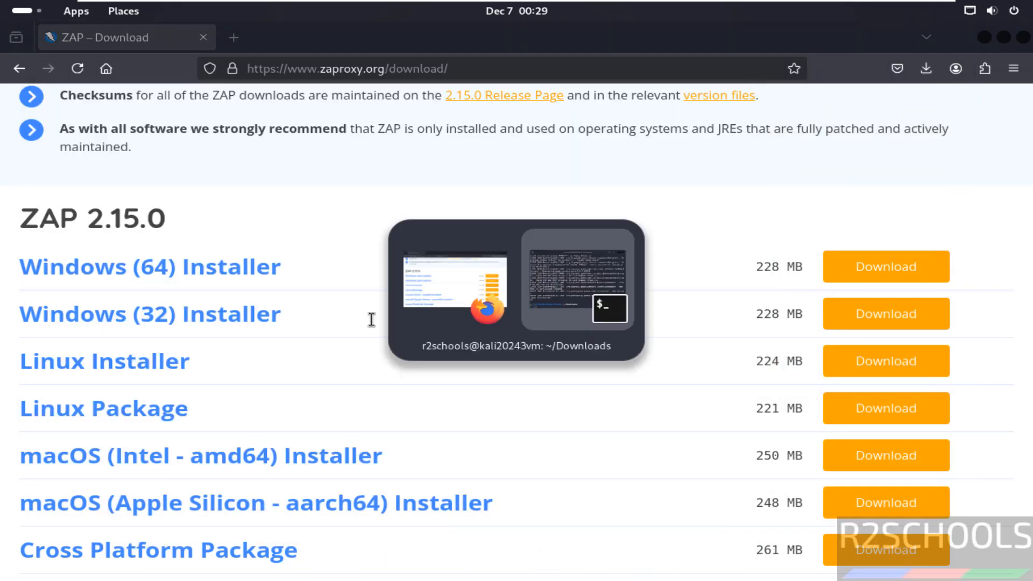
- Relaunch ZAP from the app search and begin an rm command for the installer script in Downloads
{"action": "left_click", "coordinate": [75, 11]}
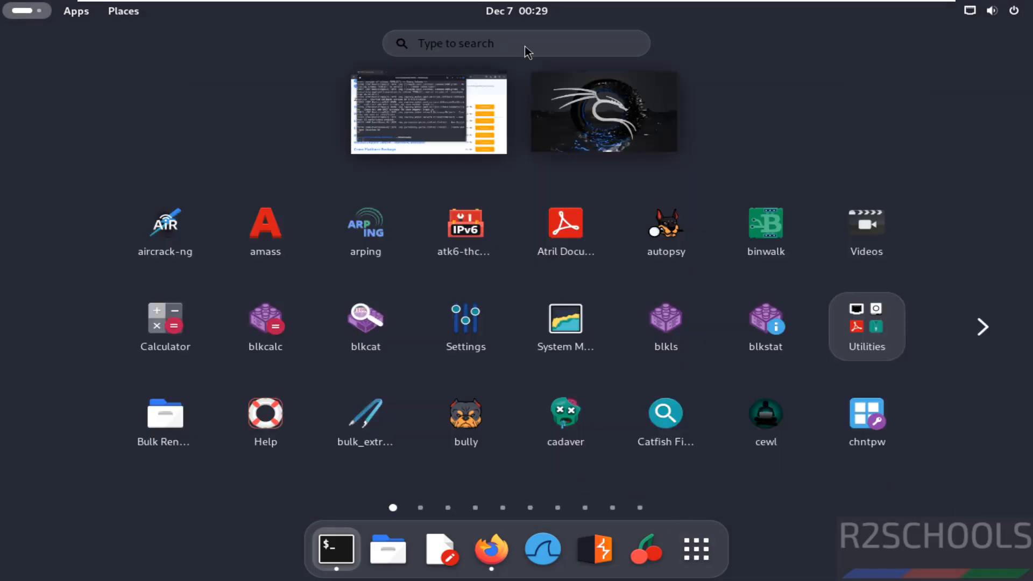
{"action": "type", "text": "zap"}
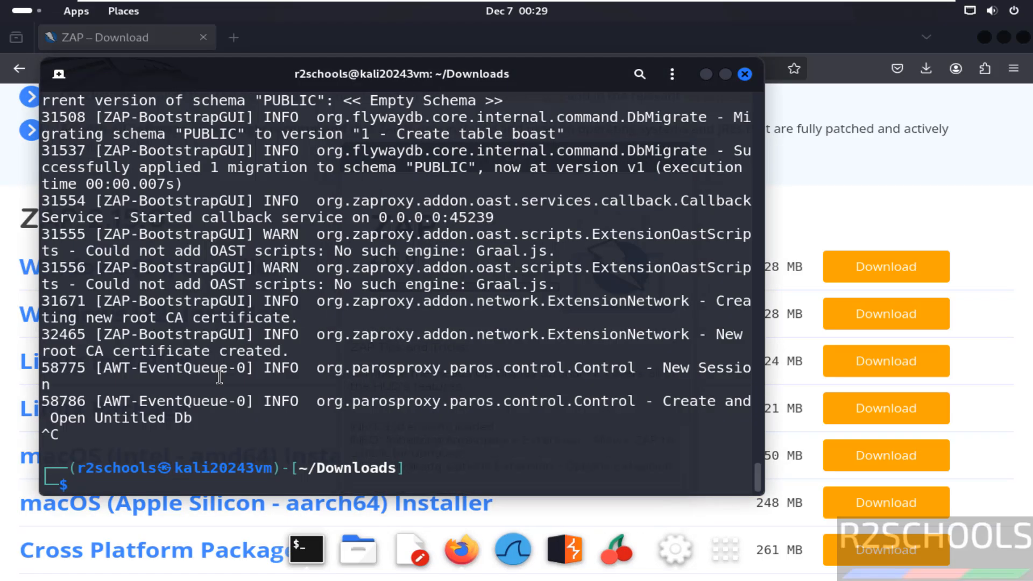
{"action": "type", "text": "rm mysql-server_8.4.3-1ubuntu24.04_amd64.deb-bundle.tar"}
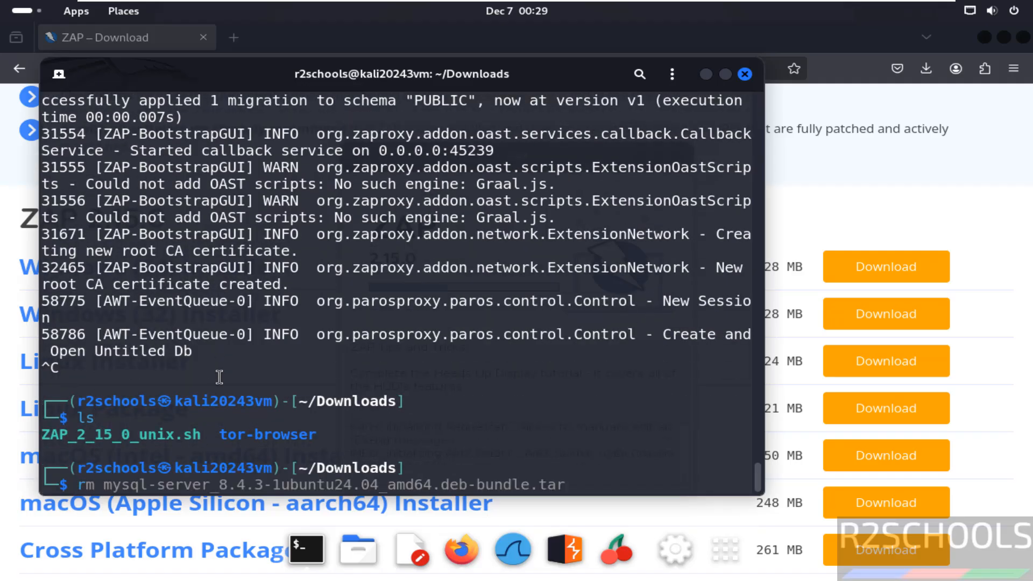
{"action": "type", "text": "ZAP"}
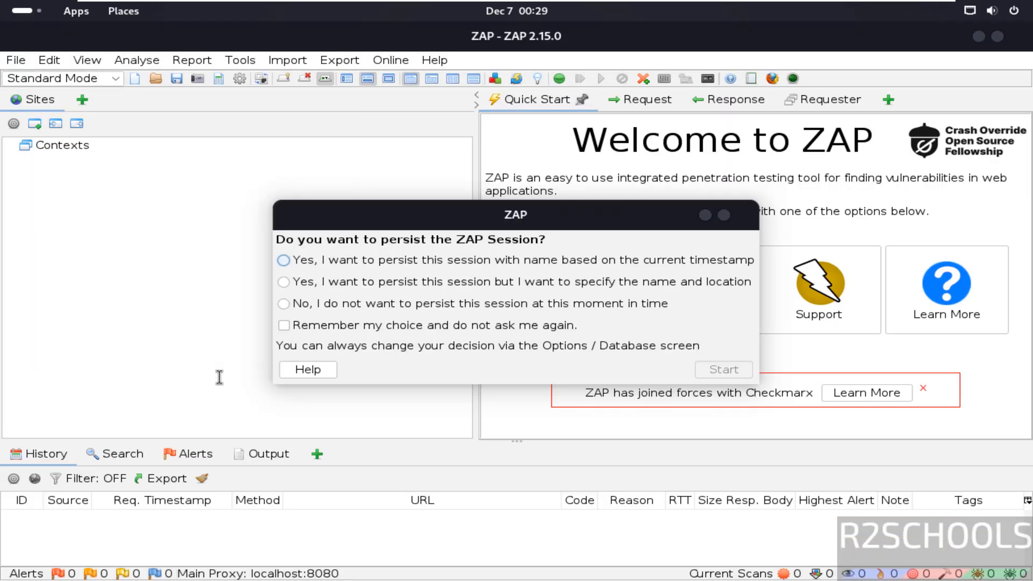
- Start ZAP with a persisted session so the session file is created
{"action": "left_click", "coordinate": [722, 369]}
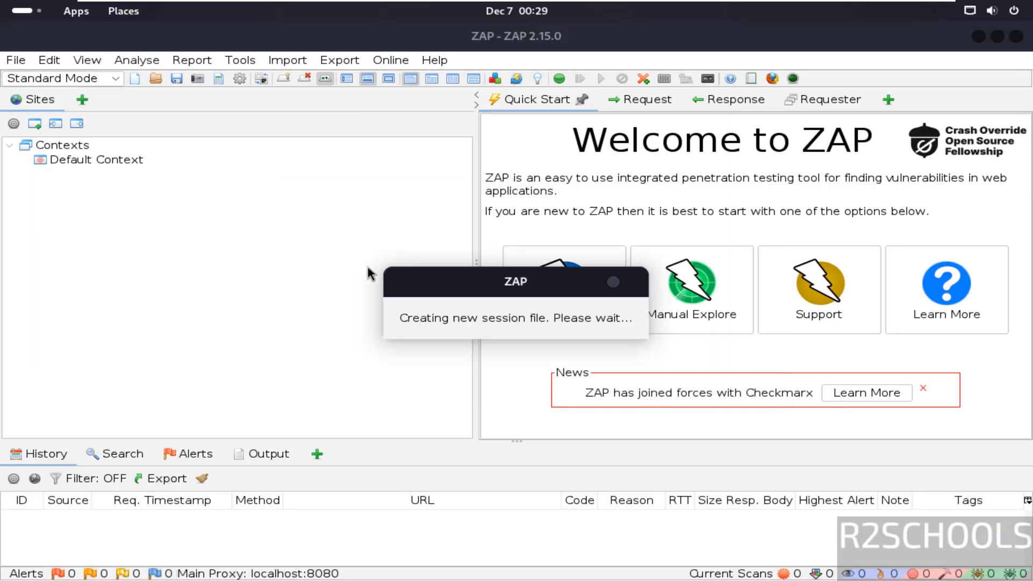